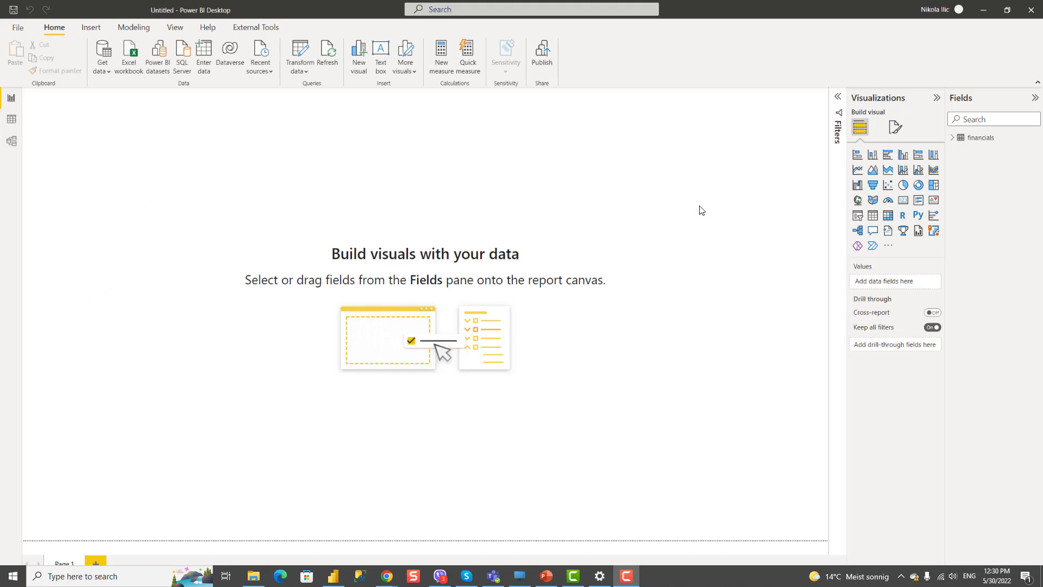
mouse_move(551, 175)
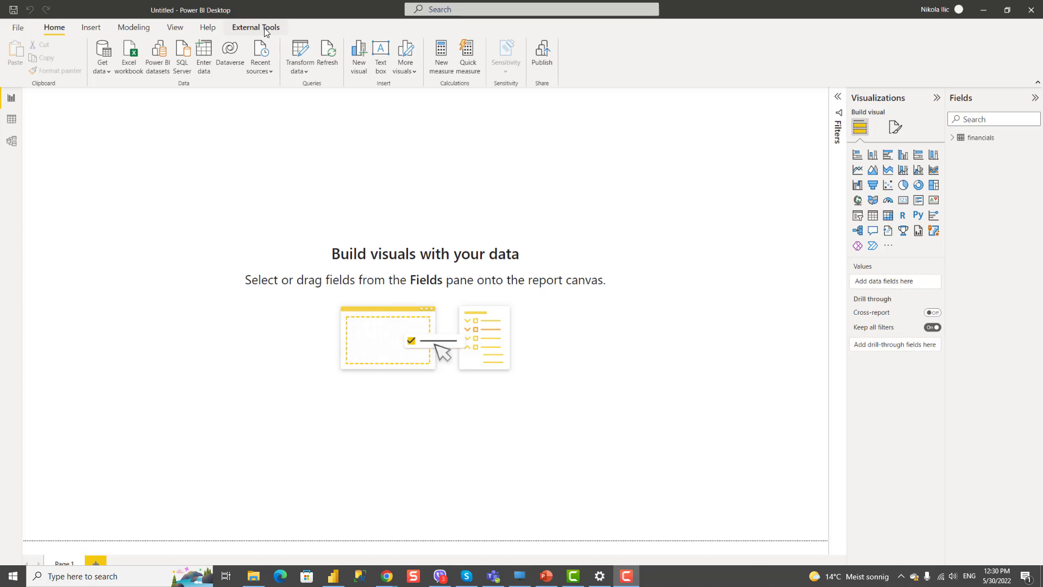
Step: Show the installed external tools, DAX Studio and Tabular Editor, on the ribbon
left_click(255, 27)
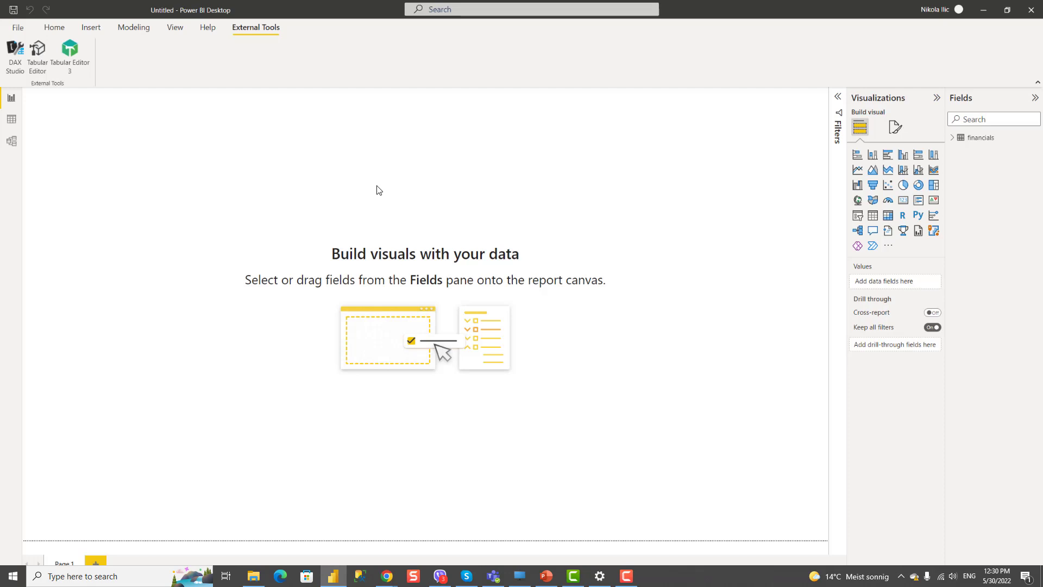
mouse_move(531, 194)
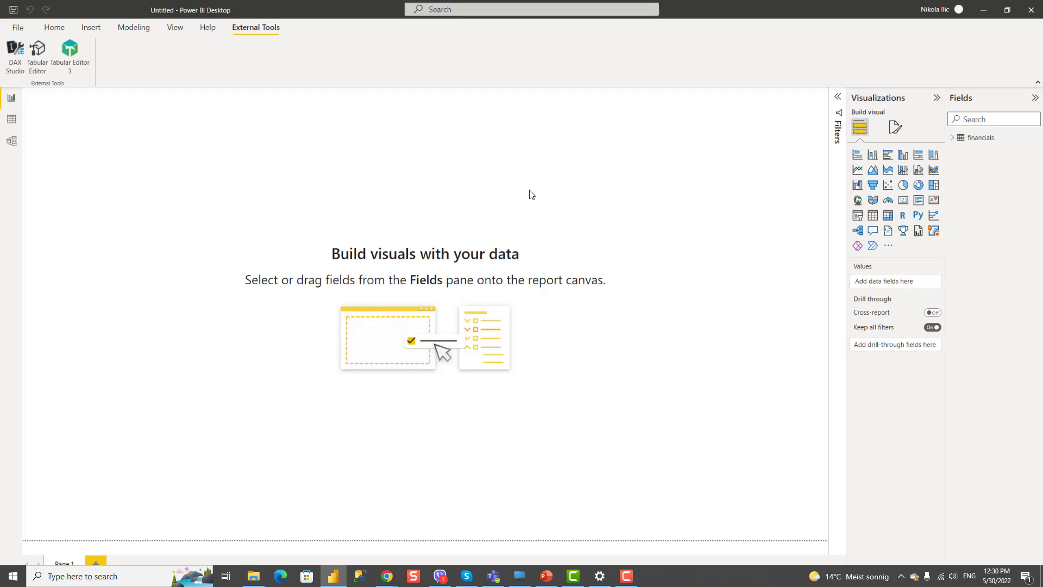
mouse_move(516, 188)
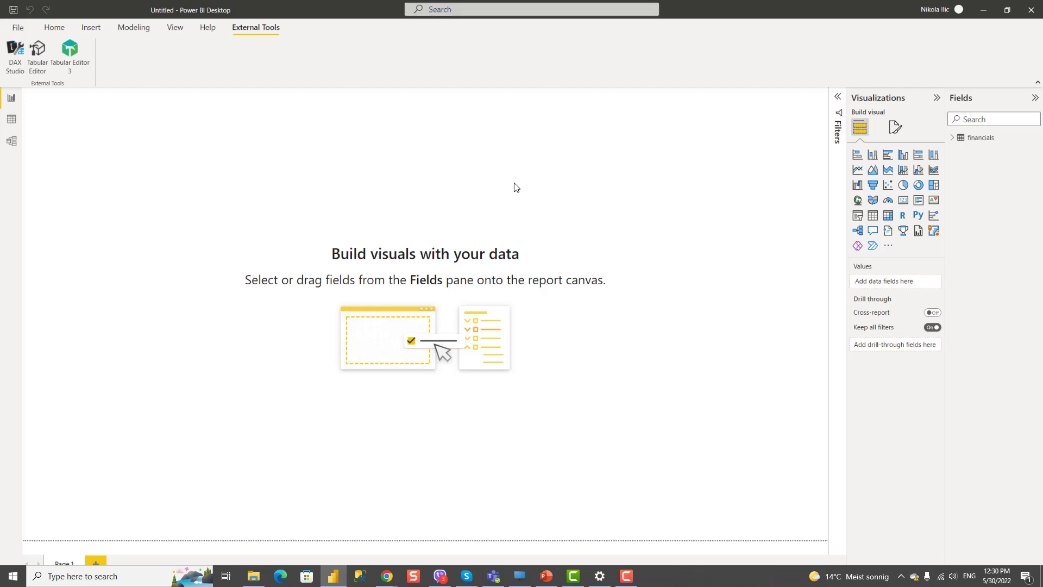
mouse_move(522, 190)
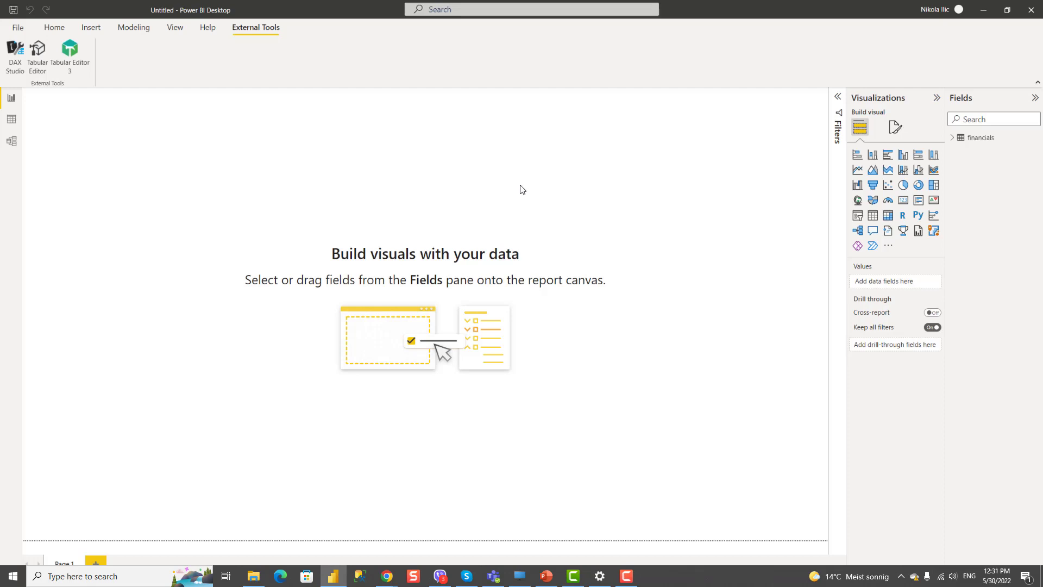
Step: Add a table visual with the Sales field, showing 118,726,350.26
left_click(954, 137)
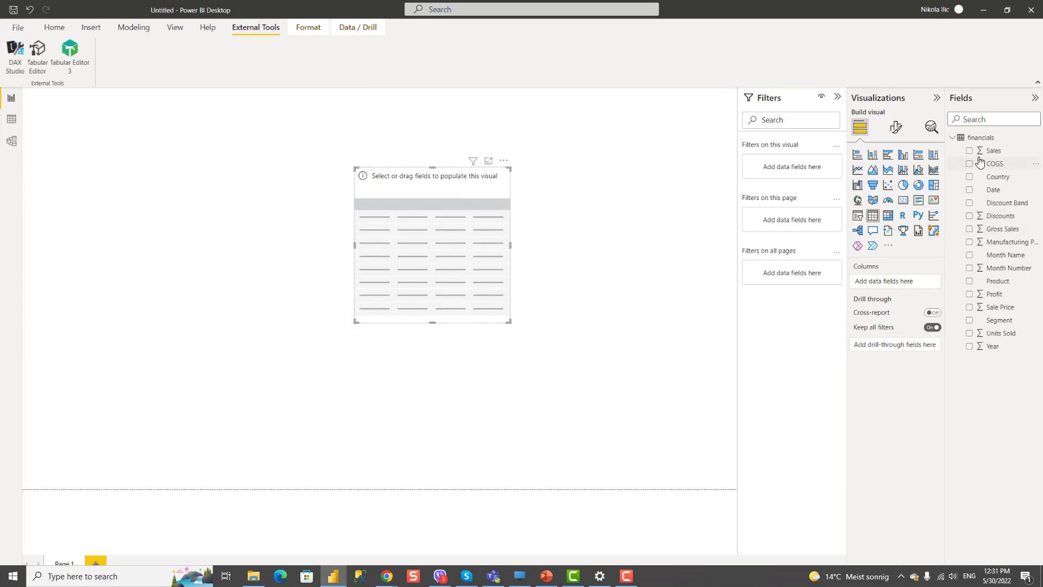
left_click(969, 151)
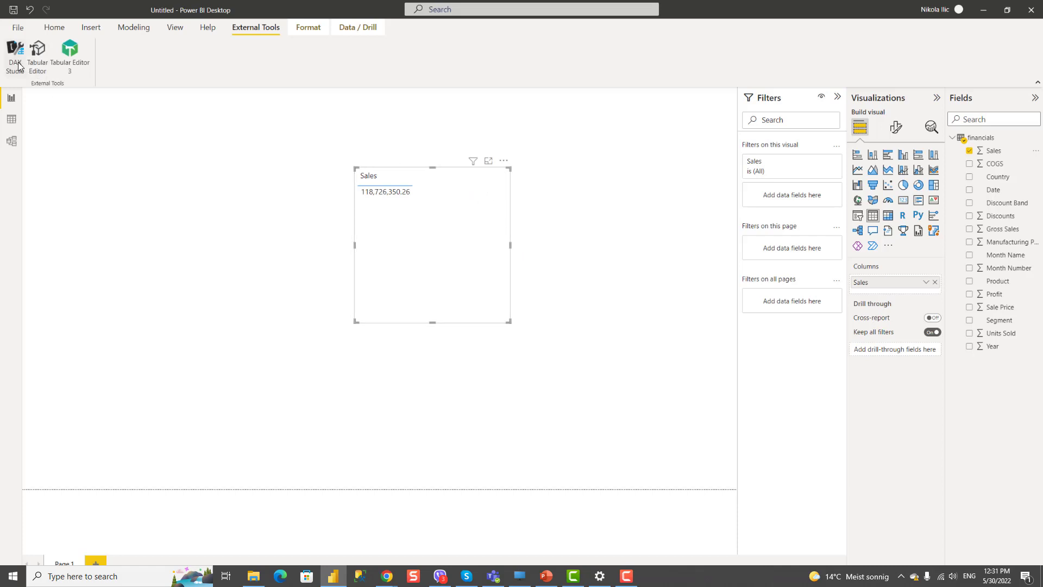
mouse_move(528, 128)
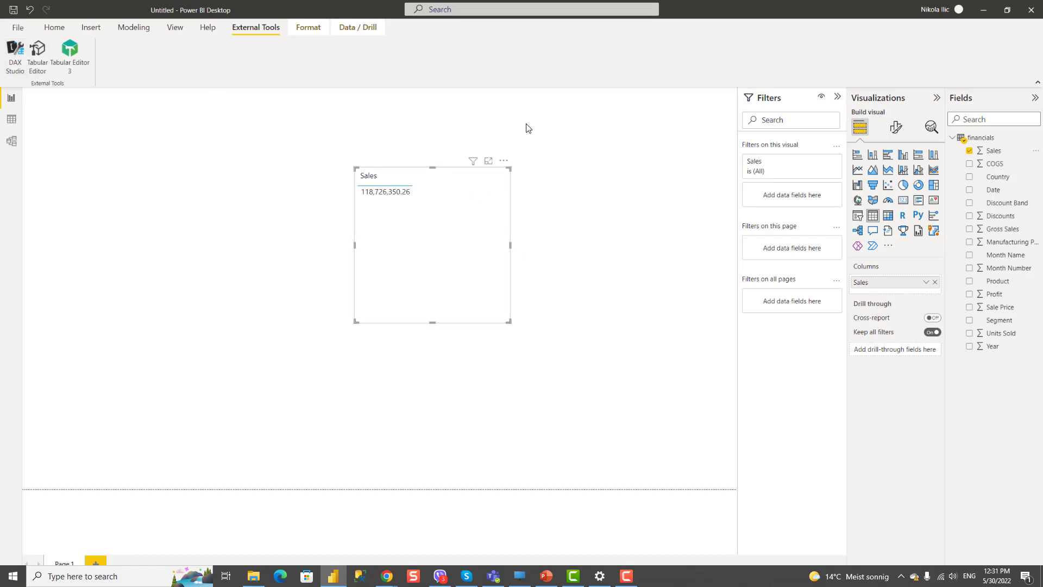
Step: Connect DAX Studio to the model, then expand and collapse the financials table's columns
left_click(15, 56)
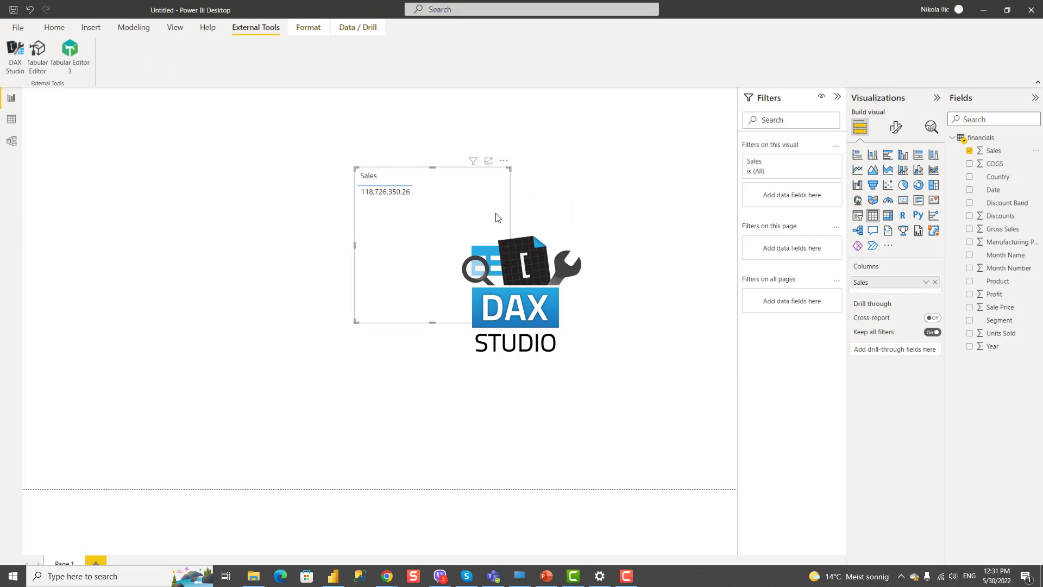
left_click(14, 53)
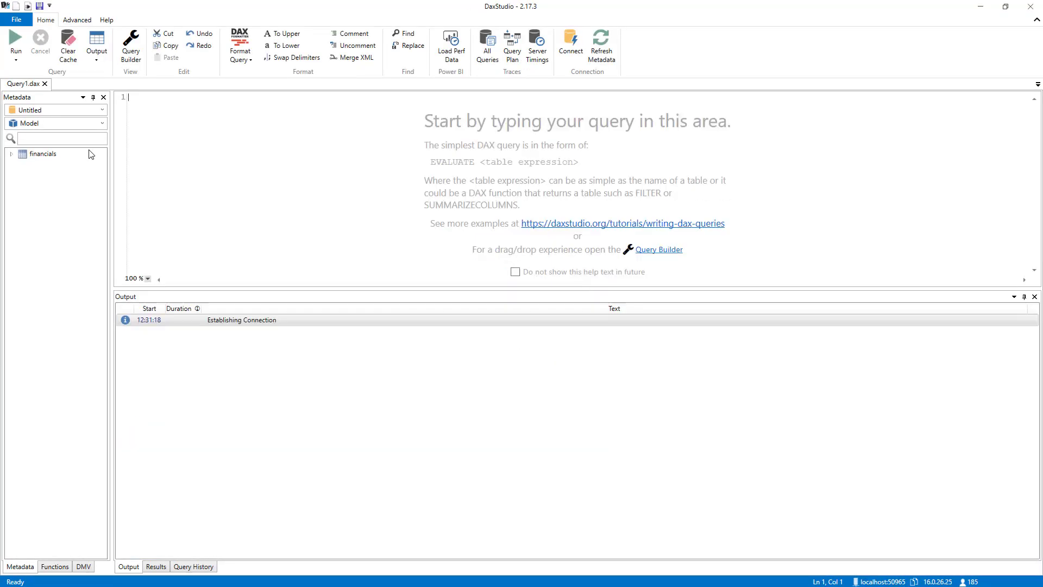
left_click(12, 154)
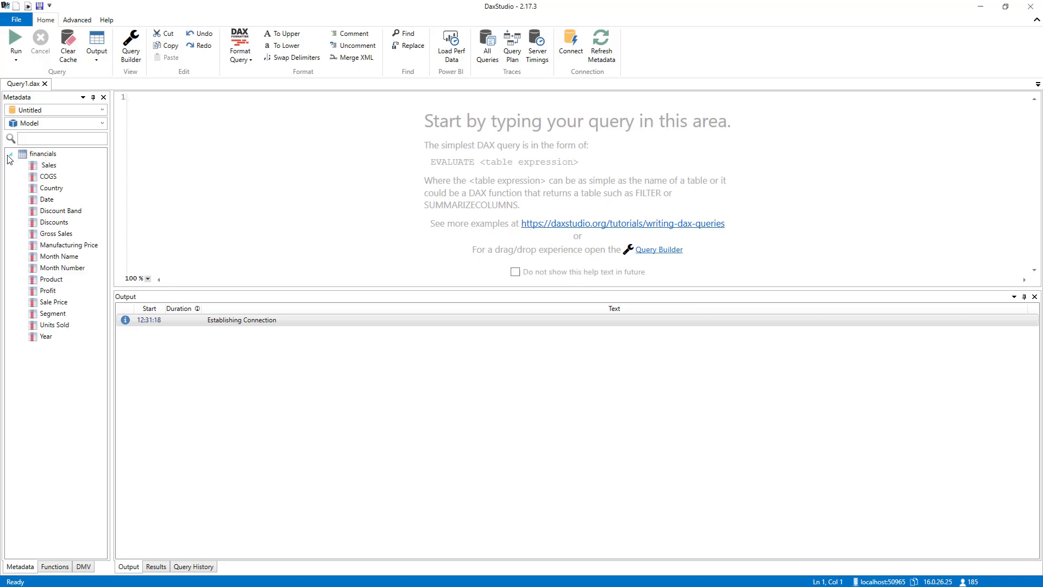
left_click(10, 154)
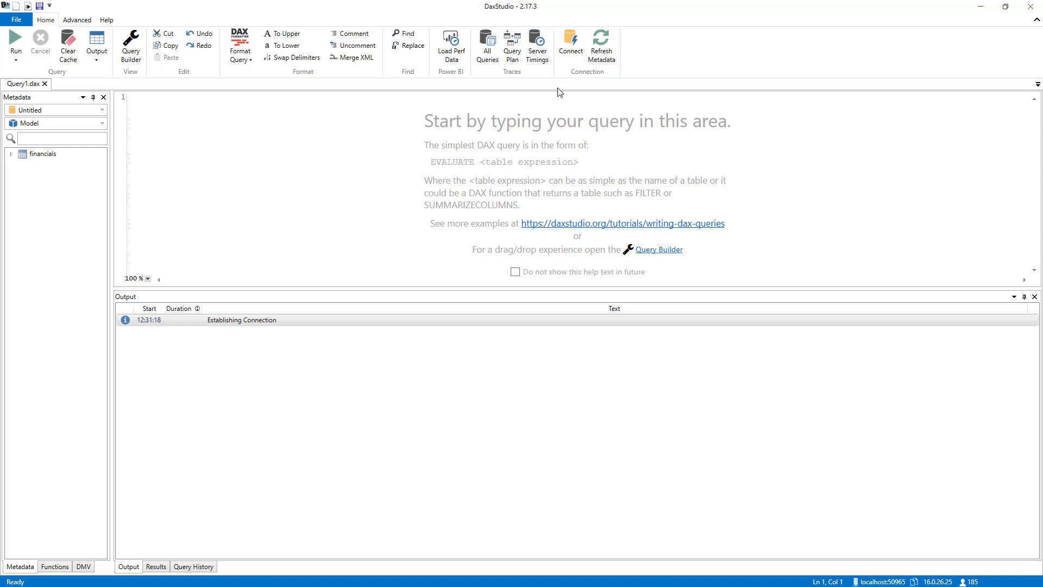
mouse_move(528, 88)
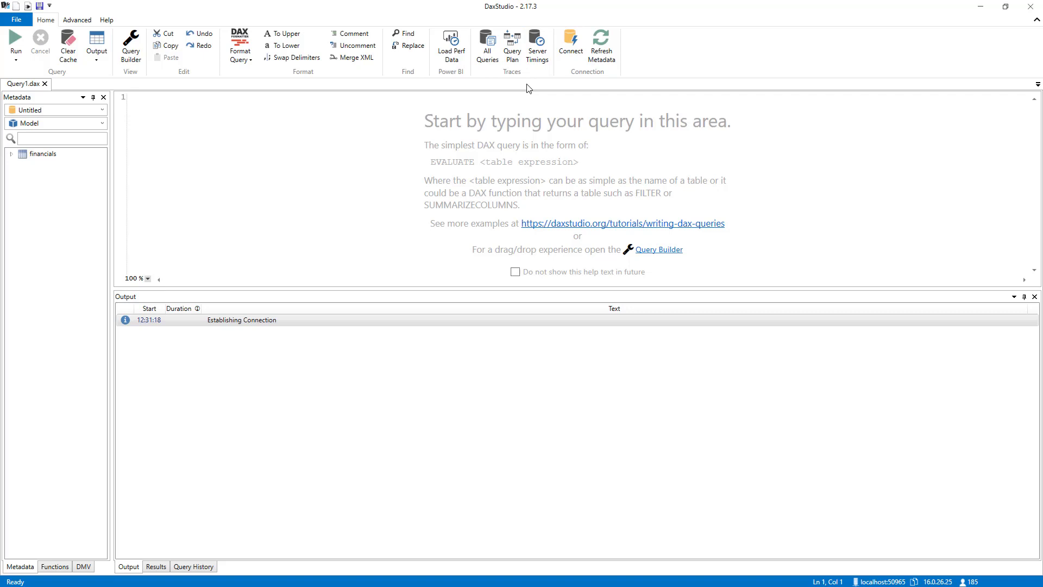
mouse_move(552, 87)
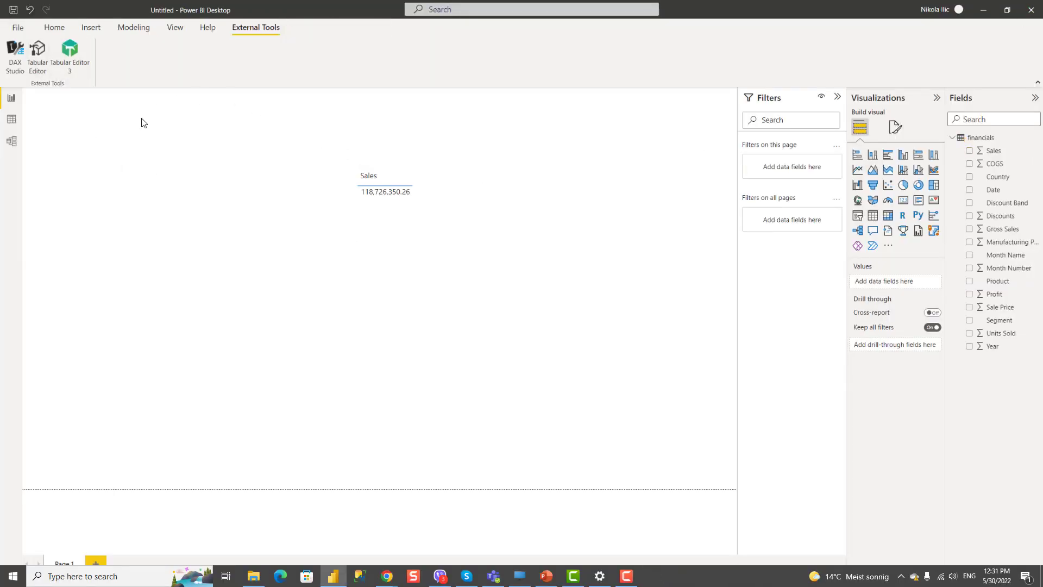
mouse_move(160, 121)
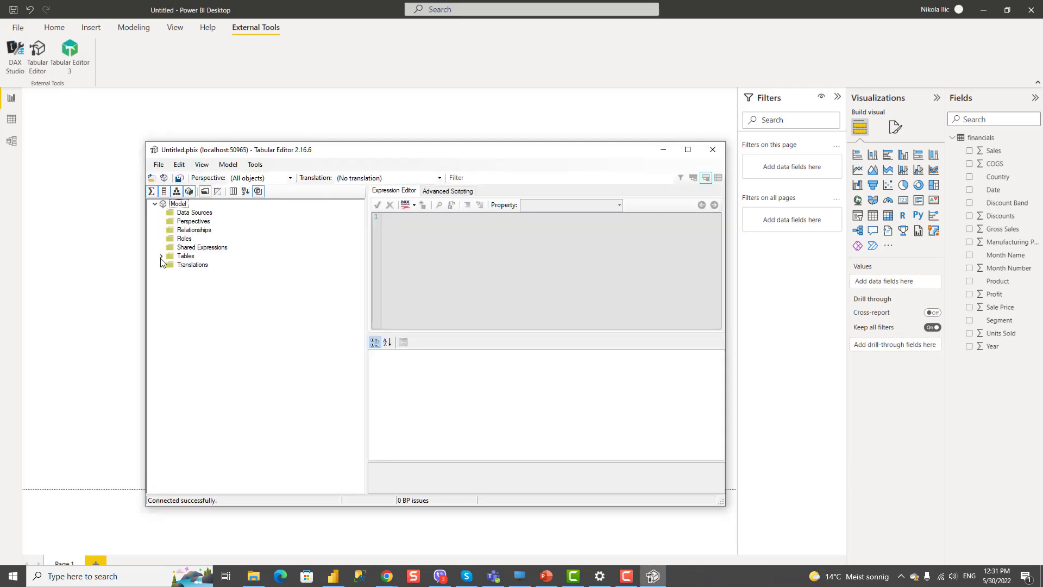
Step: Review Segment and Product column properties in Tabular Editor 2, then reopen the model in Tabular Editor 3
left_click(162, 256)
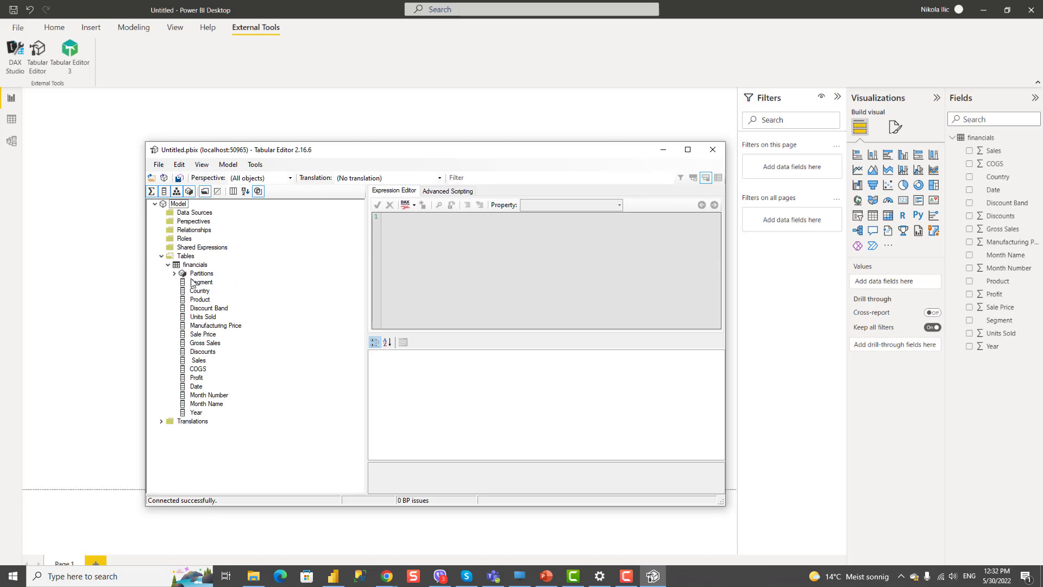
left_click(202, 281)
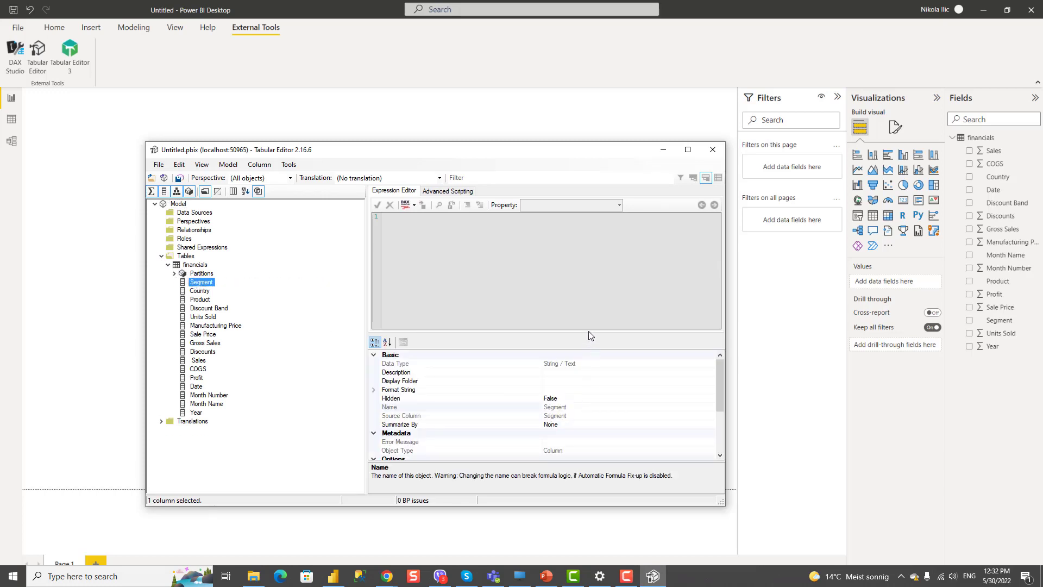
left_click(688, 149)
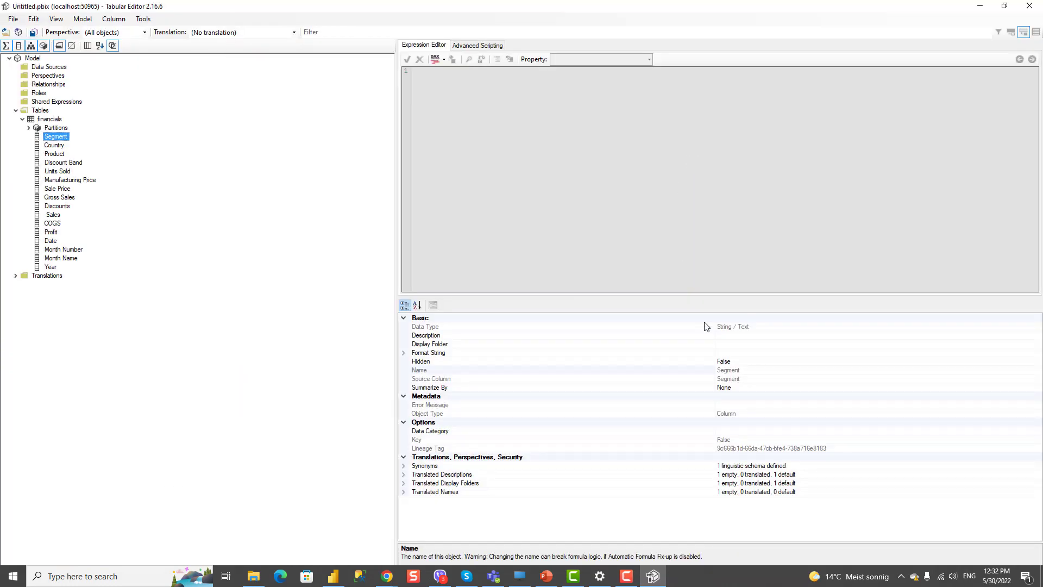
mouse_move(202, 249)
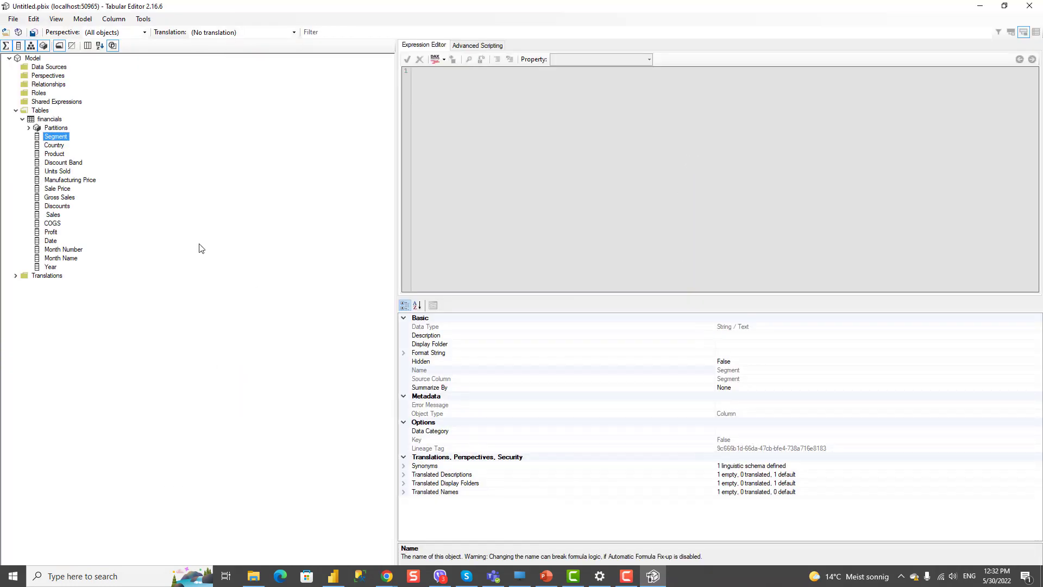
left_click(53, 154)
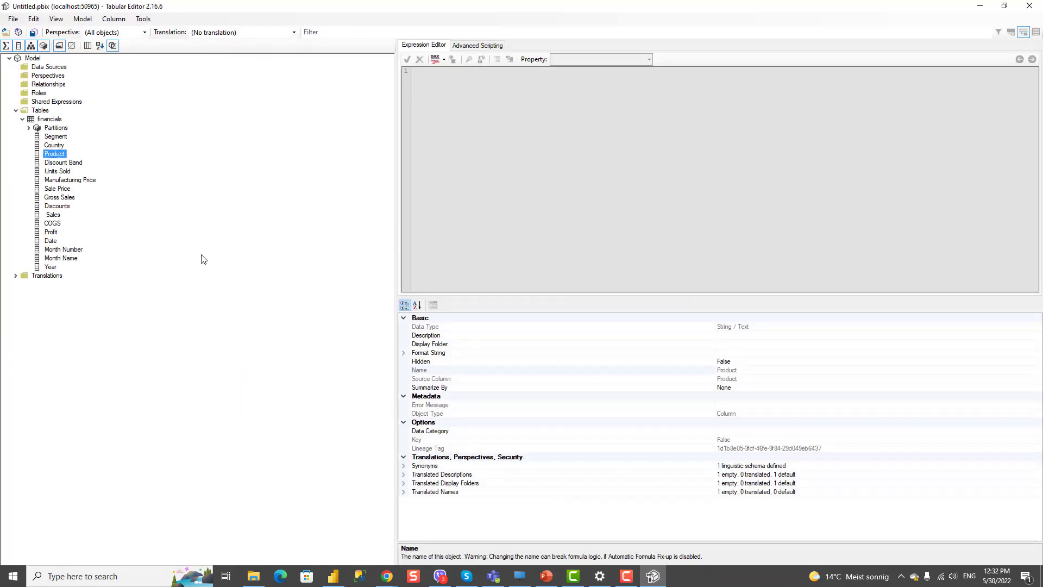
mouse_move(1035, 6)
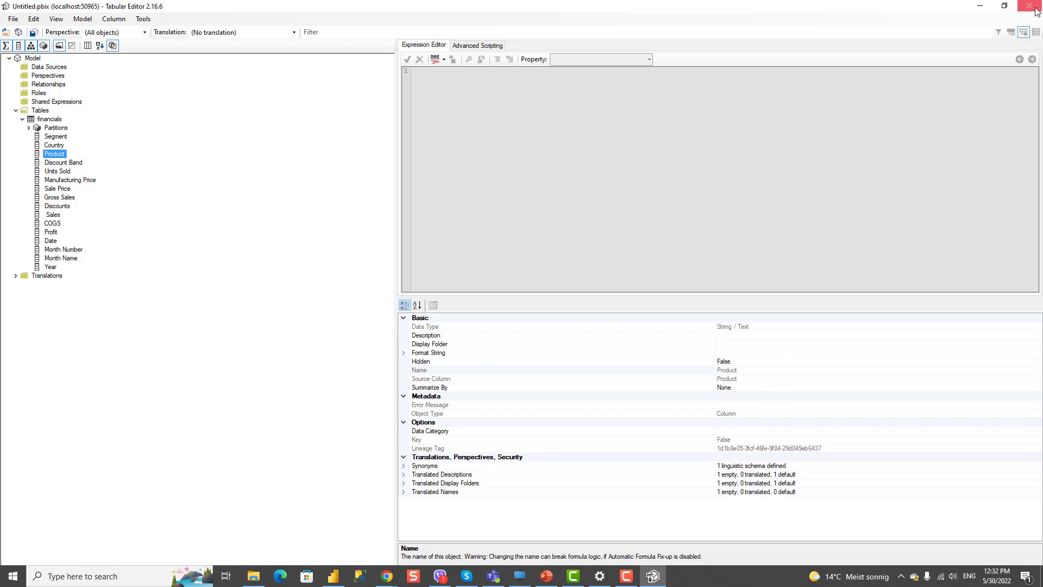
left_click(1036, 6)
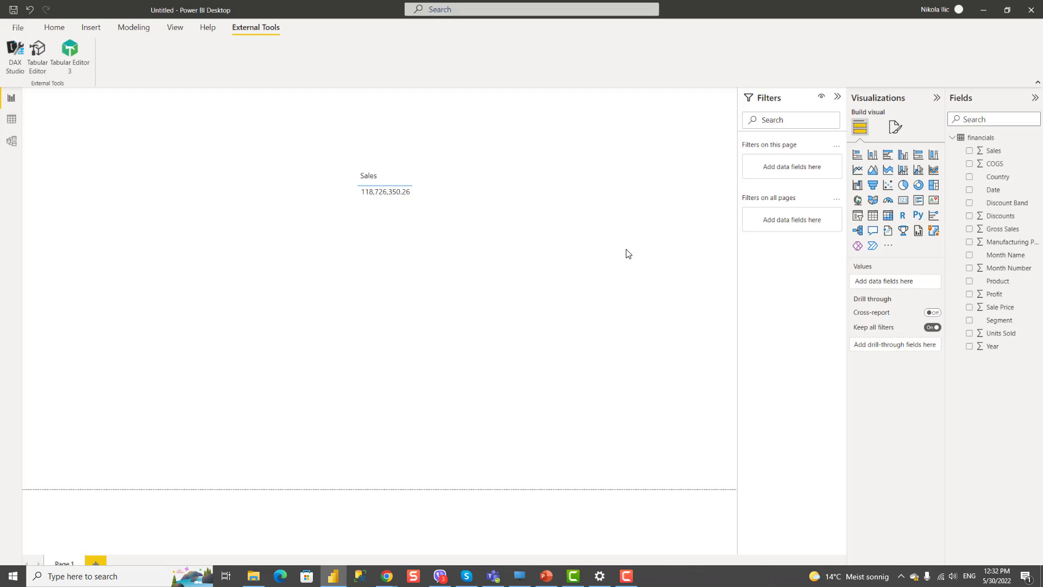
left_click(69, 56)
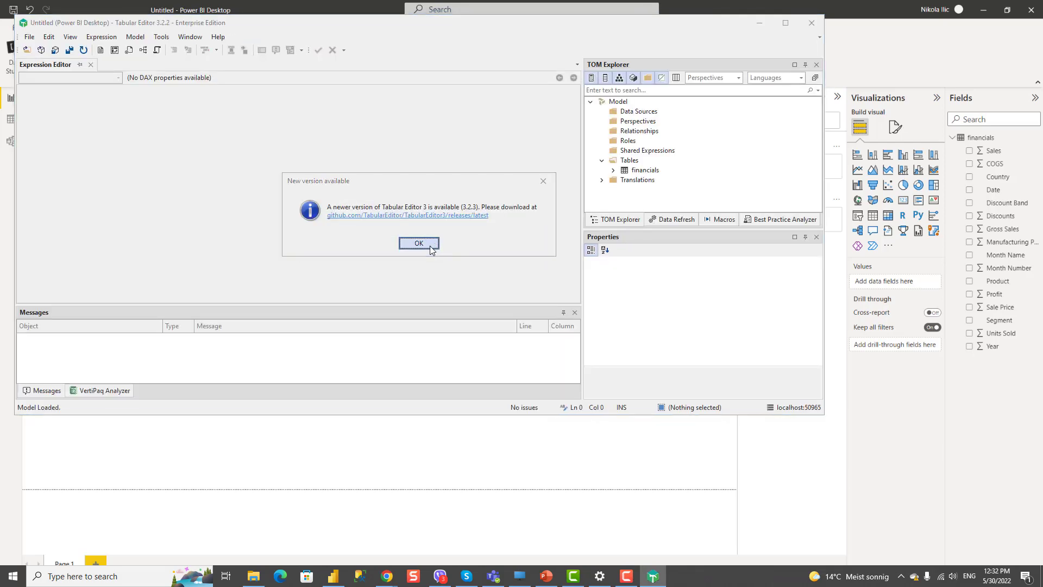
Step: Dismiss Tabular Editor 3's 'New version available' notice
left_click(418, 243)
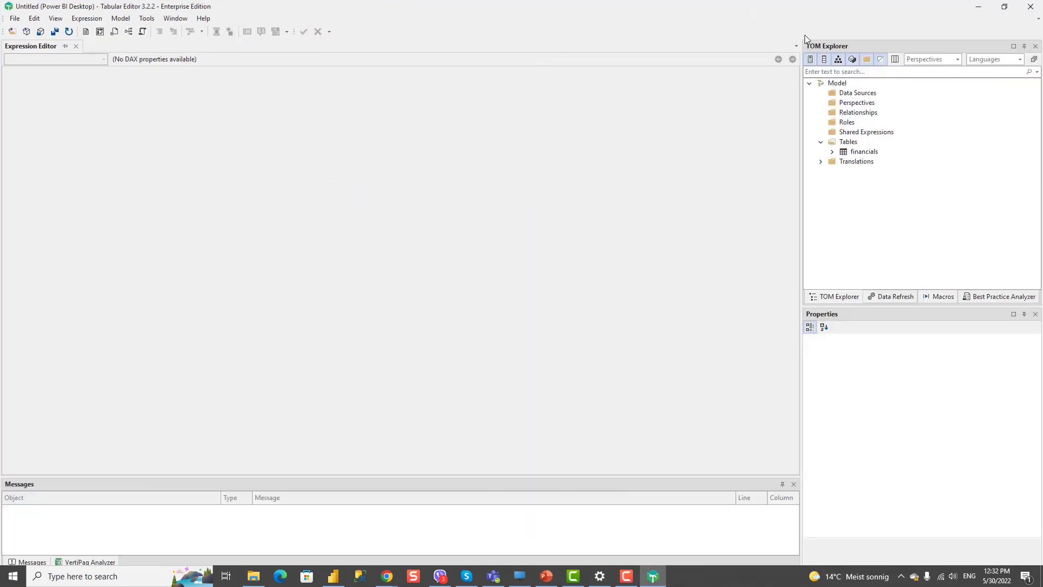
mouse_move(824, 59)
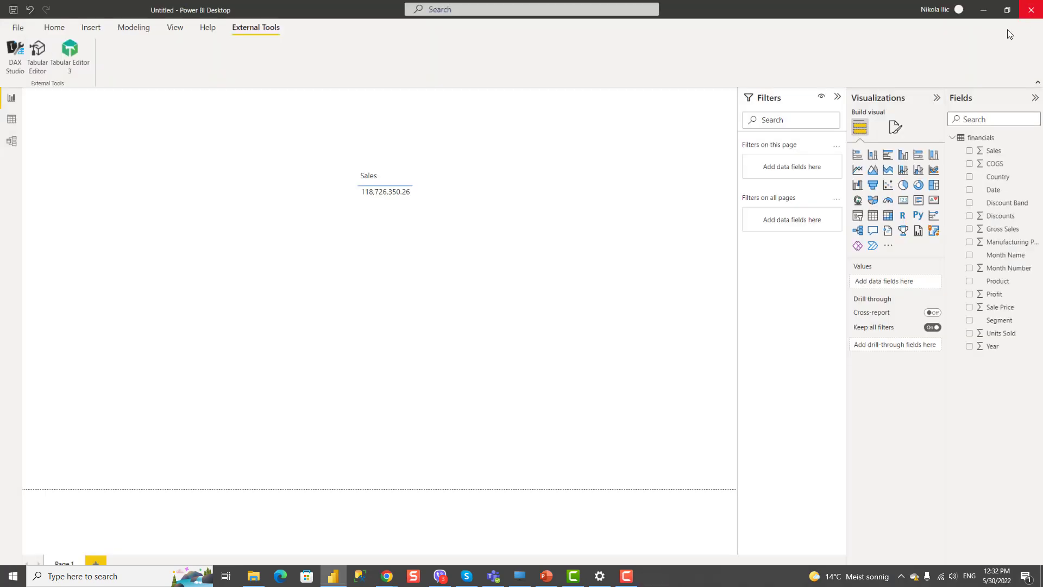
mouse_move(347, 170)
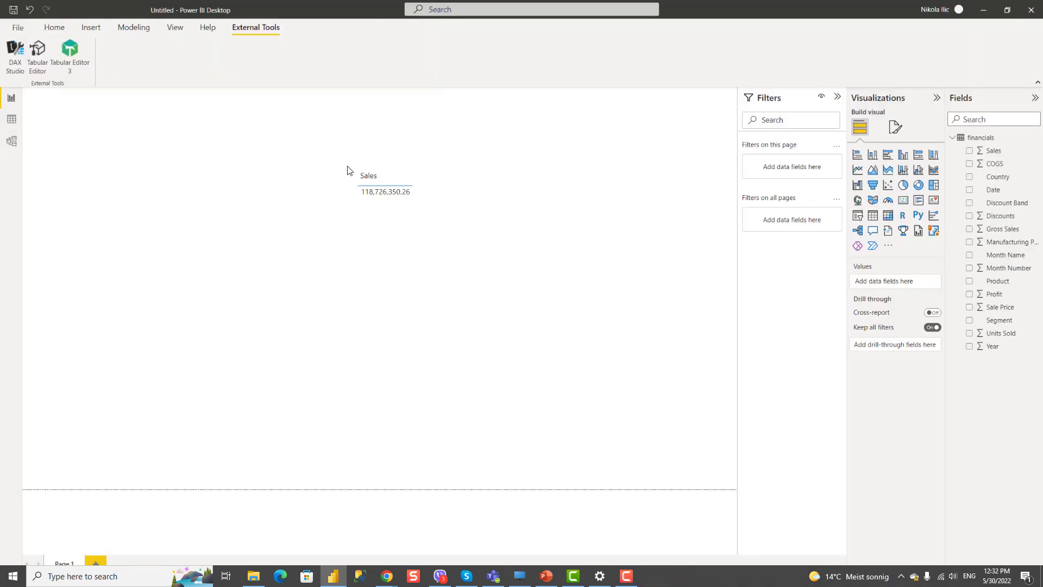
mouse_move(549, 144)
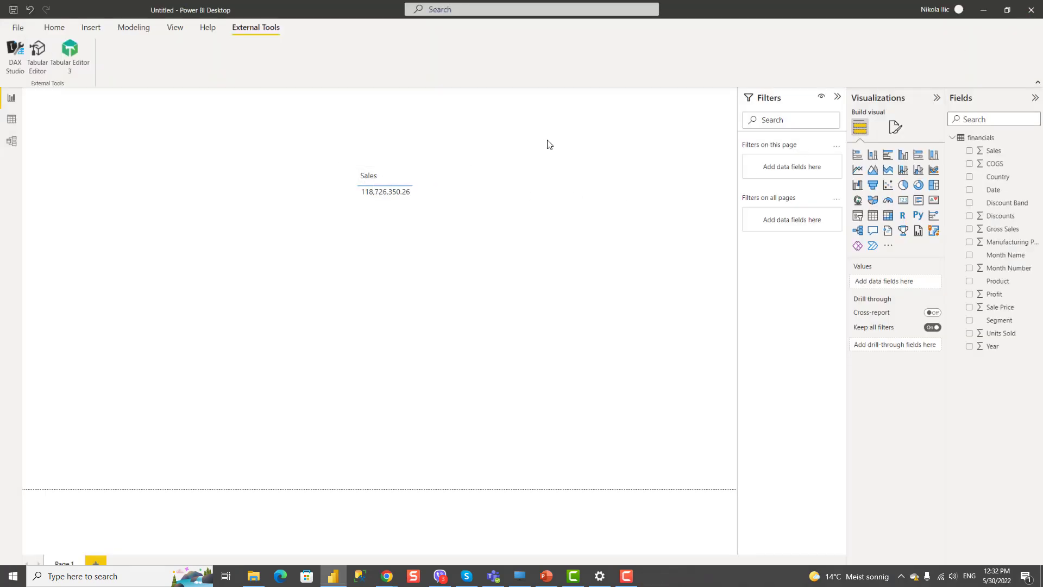
mouse_move(954, 78)
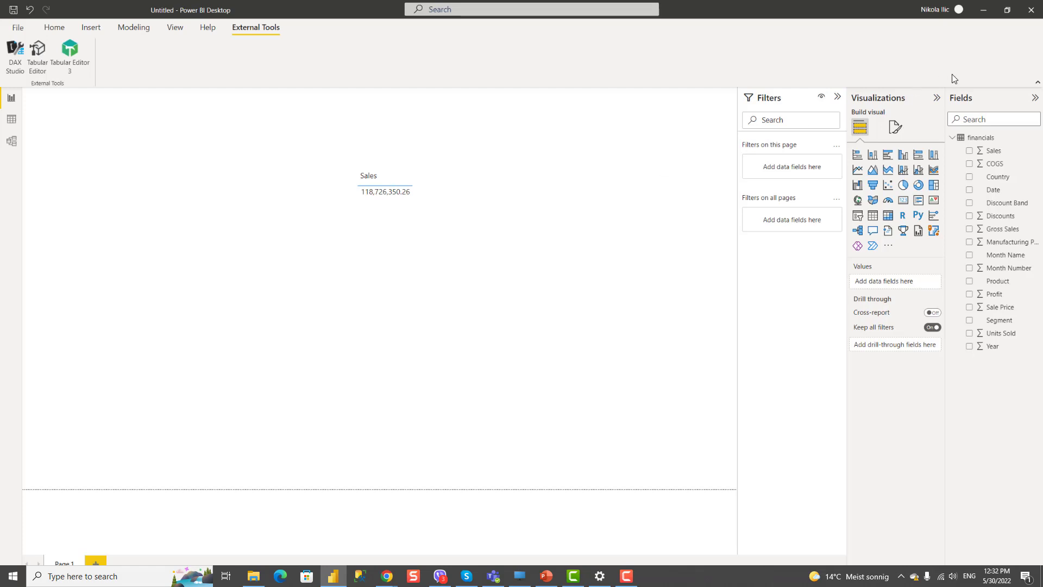